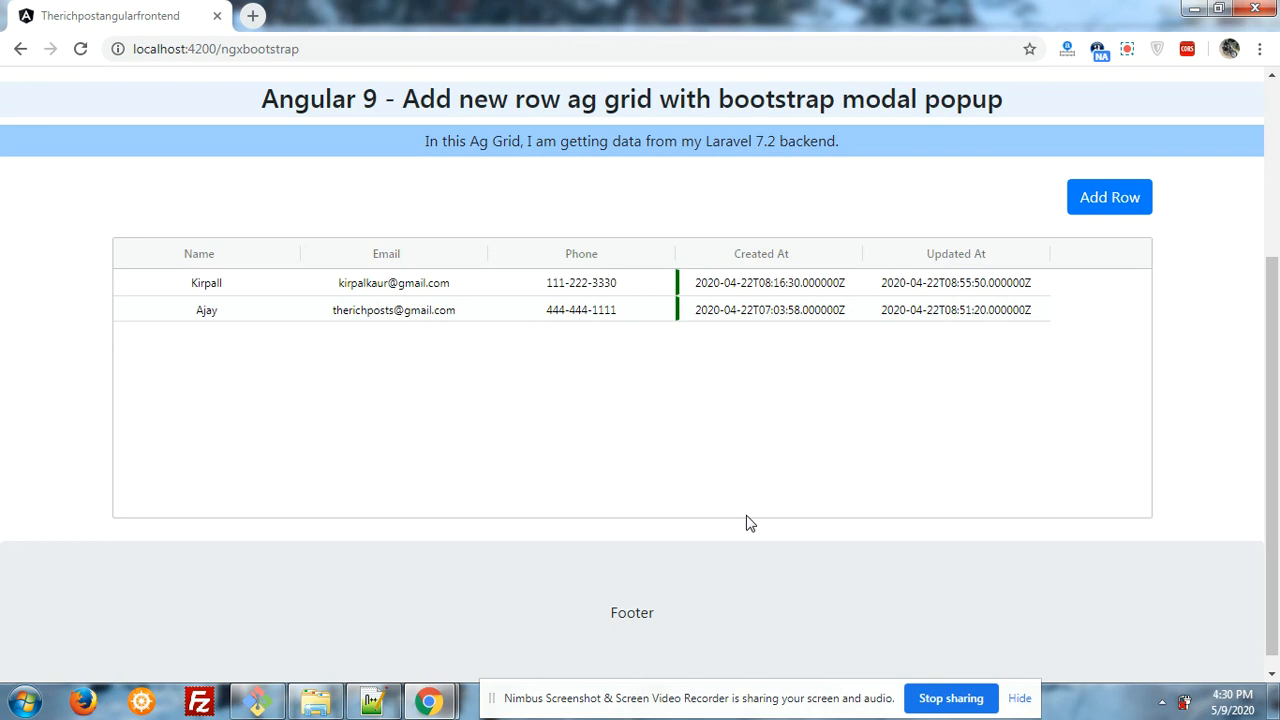
mouse_move(693, 455)
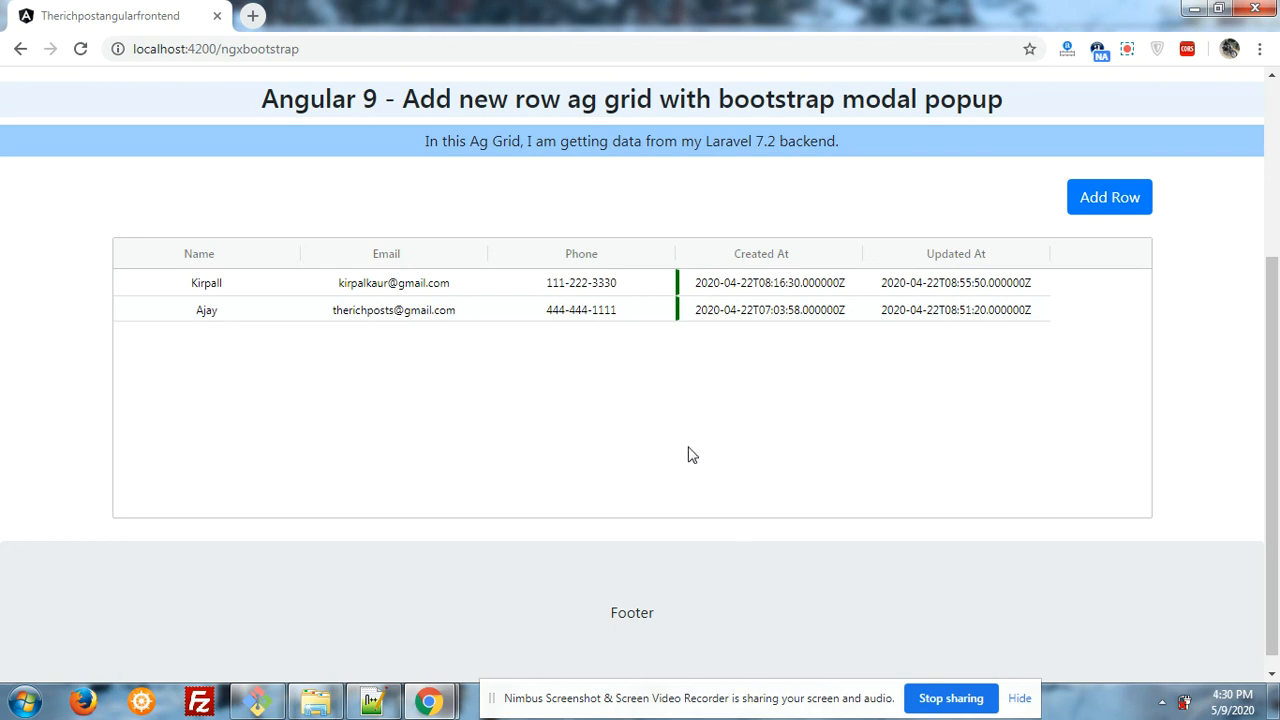
Step: Open and dismiss the Name column filter, then open and cancel the user form
left_click(285, 255)
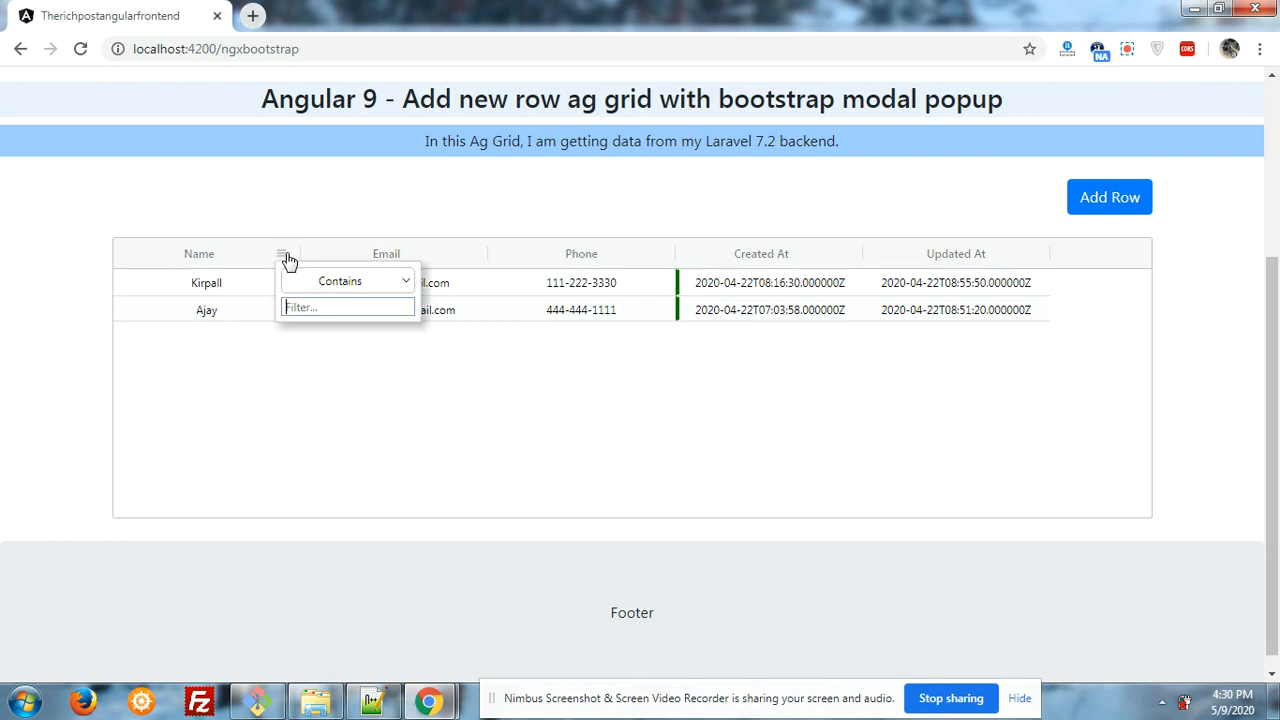
left_click(968, 190)
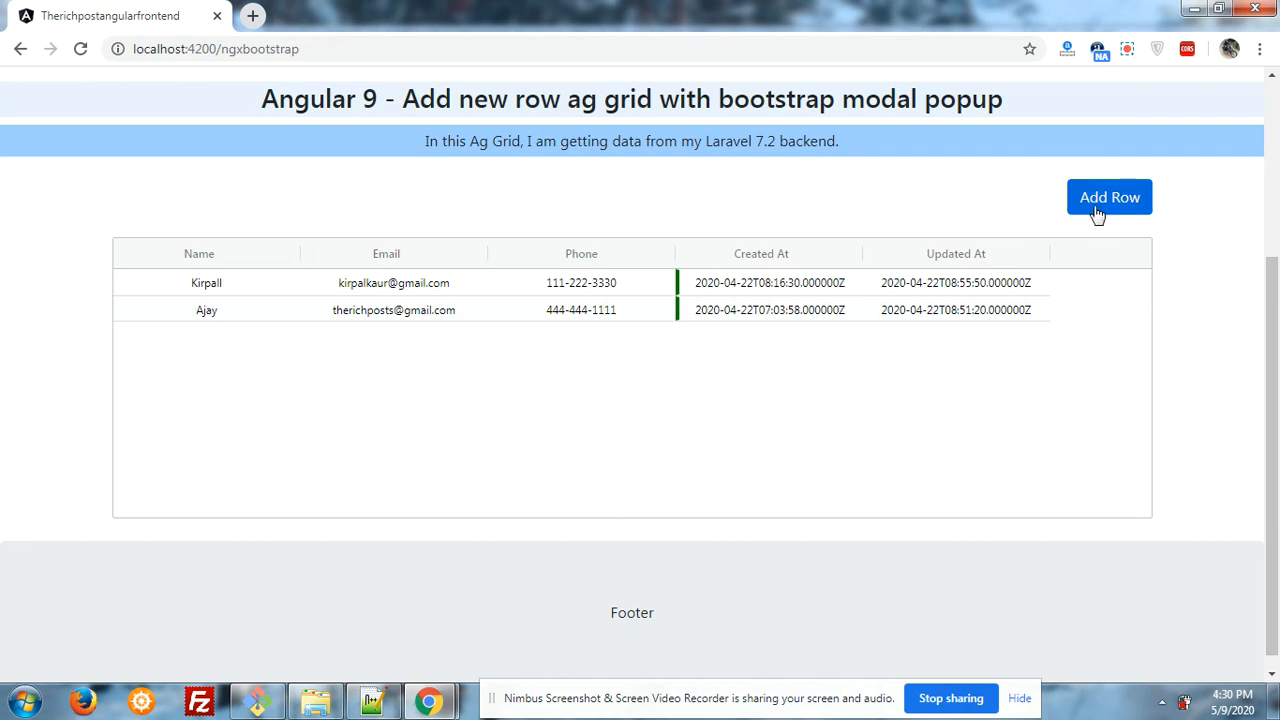
mouse_move(660, 302)
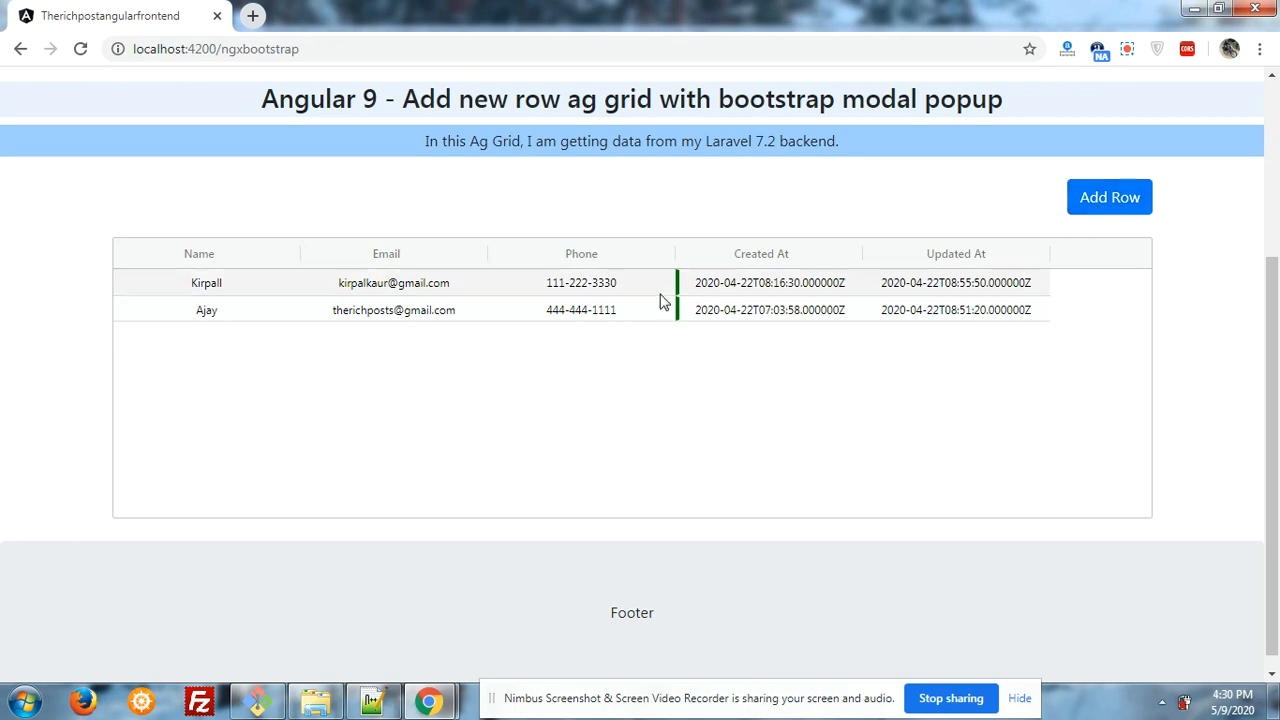
mouse_move(553, 290)
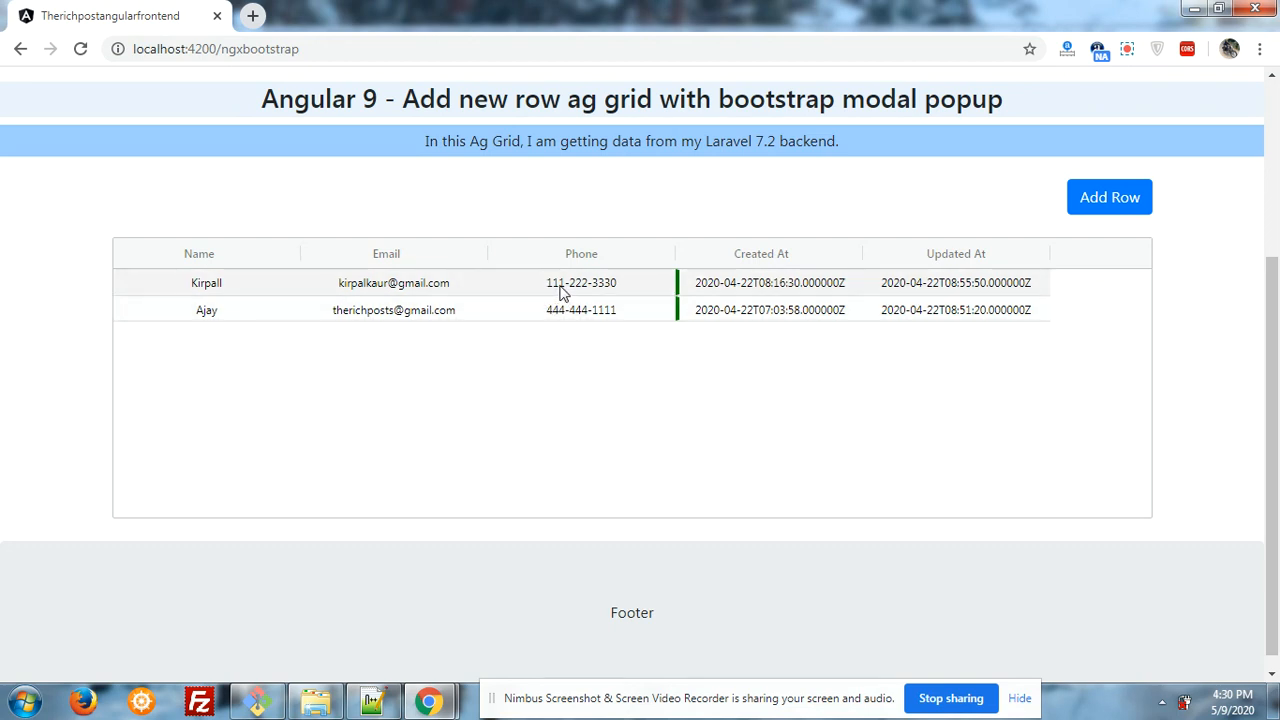
mouse_move(546, 292)
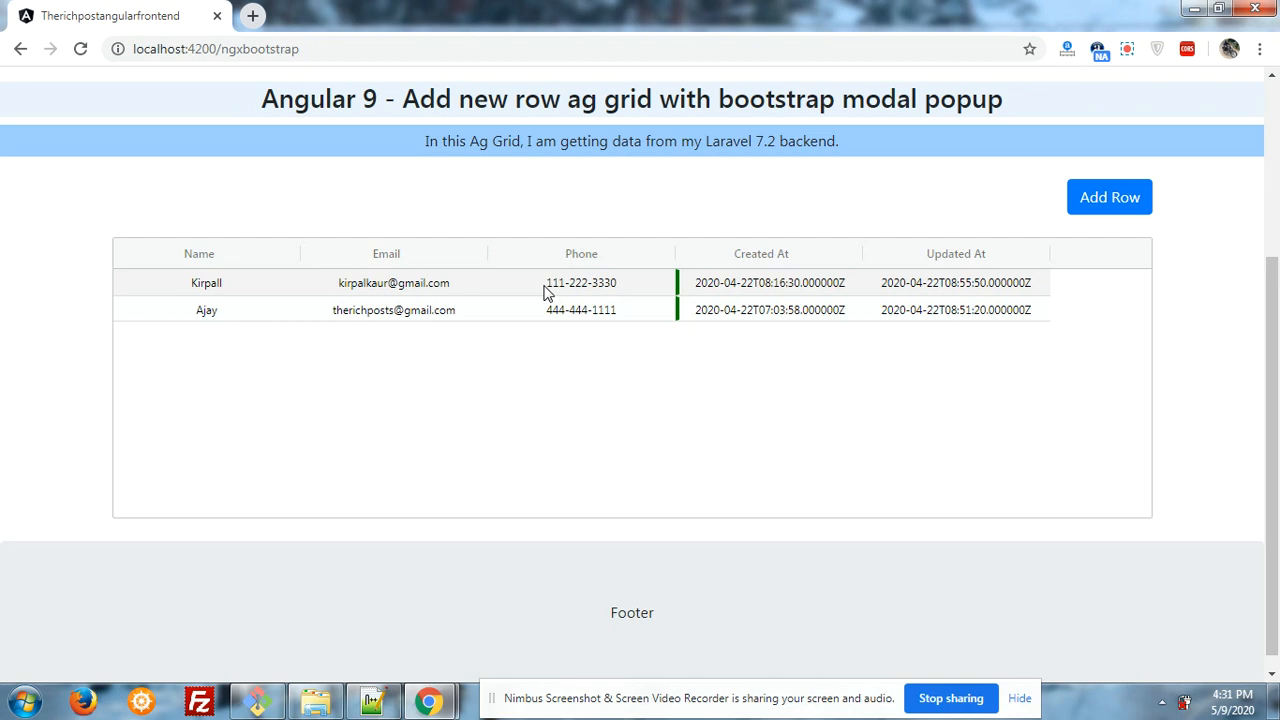
mouse_move(1047, 230)
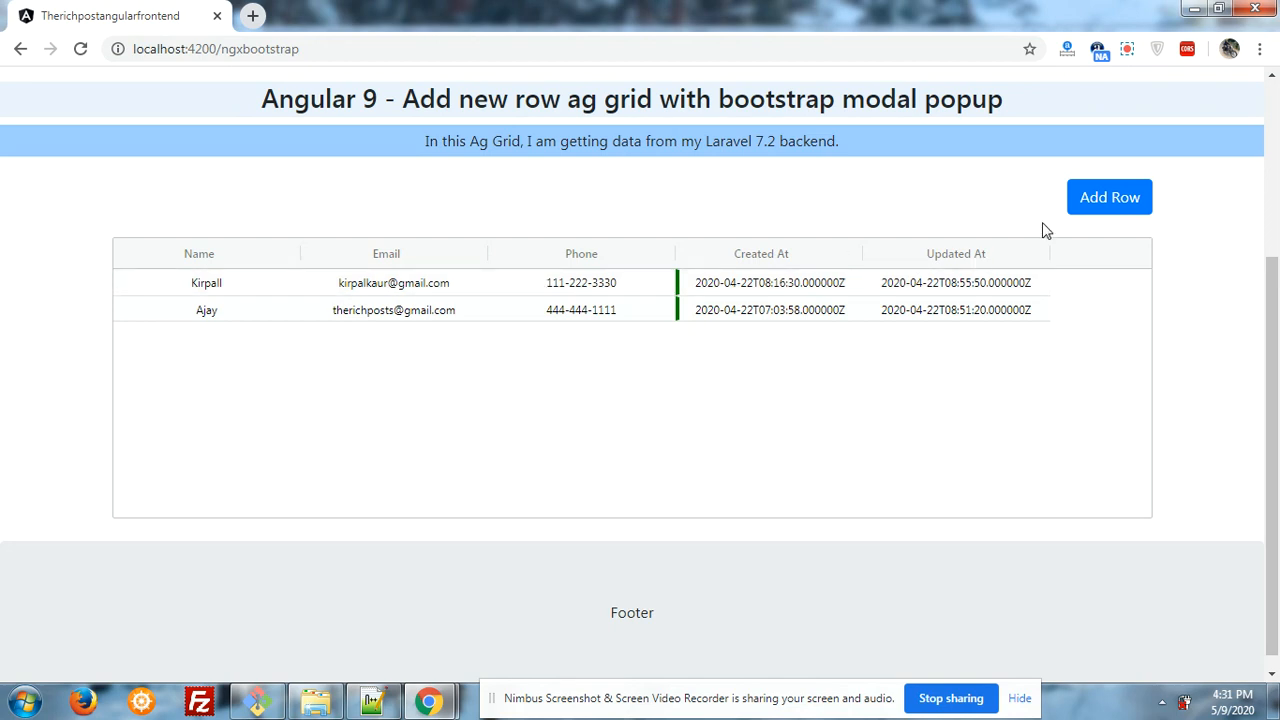
left_click(1109, 197)
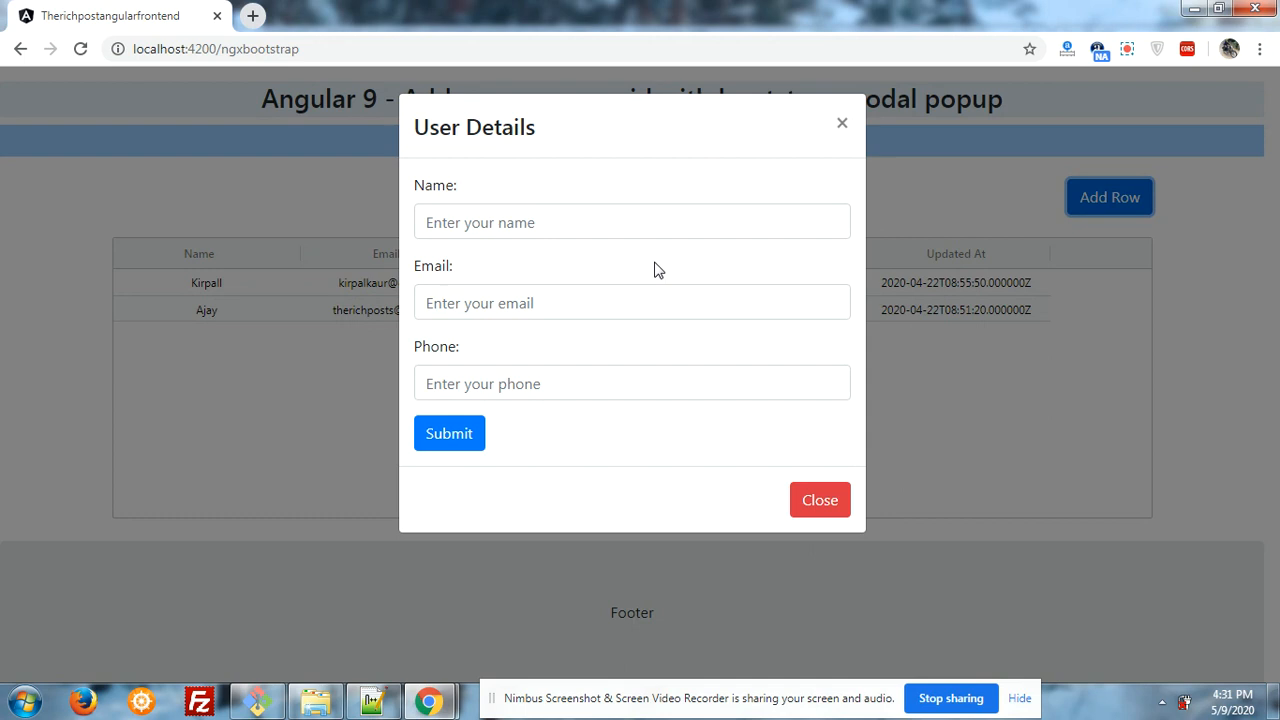
mouse_move(442, 352)
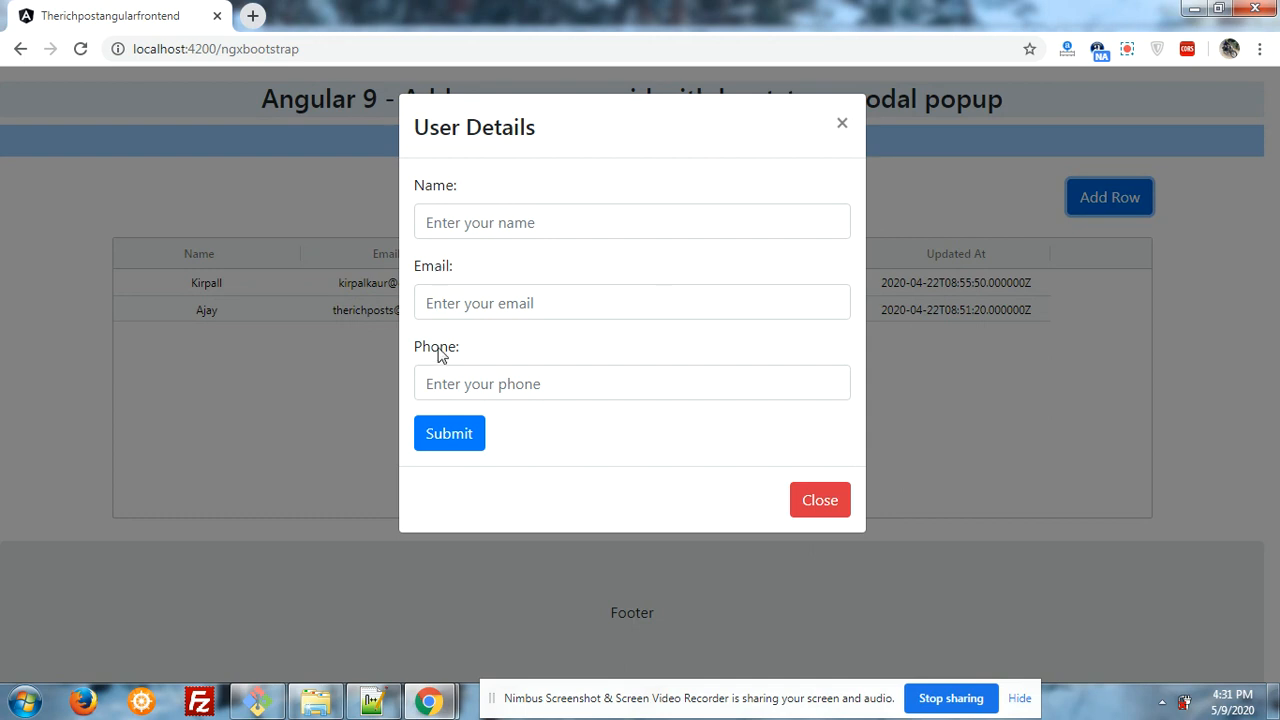
left_click(819, 499)
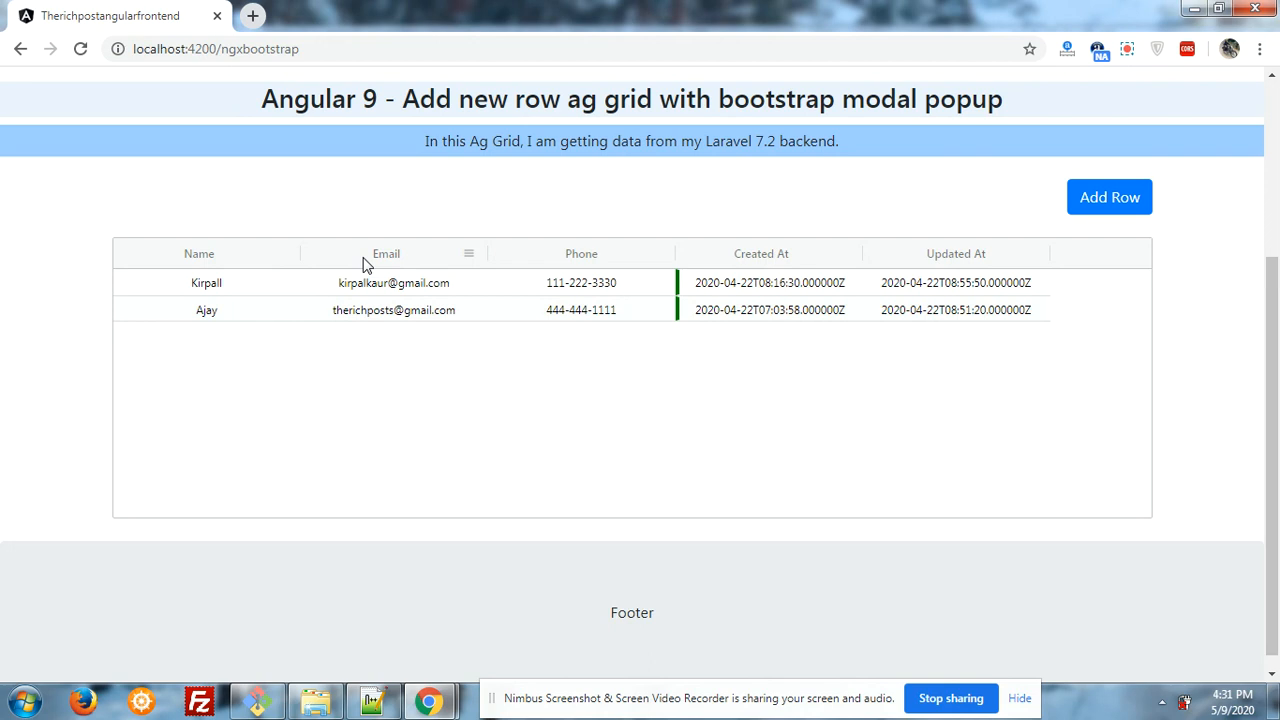
mouse_move(595, 253)
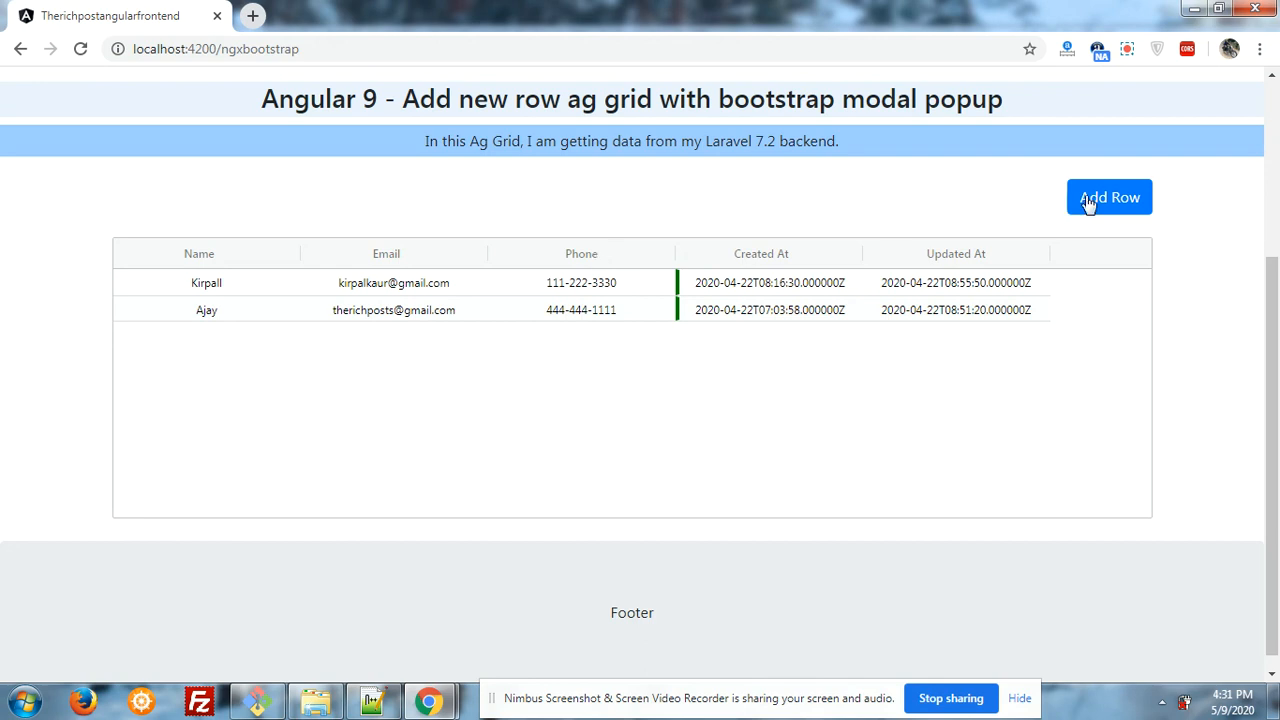
left_click(1109, 197)
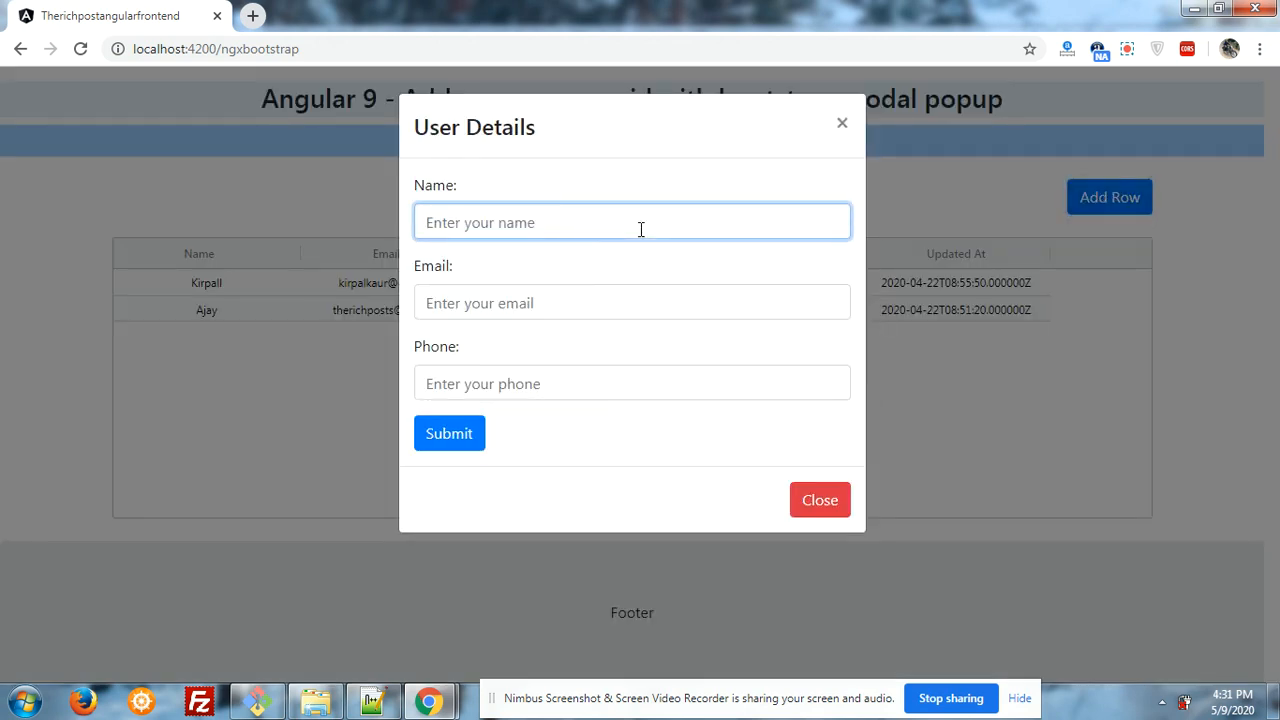
type("Harjas")
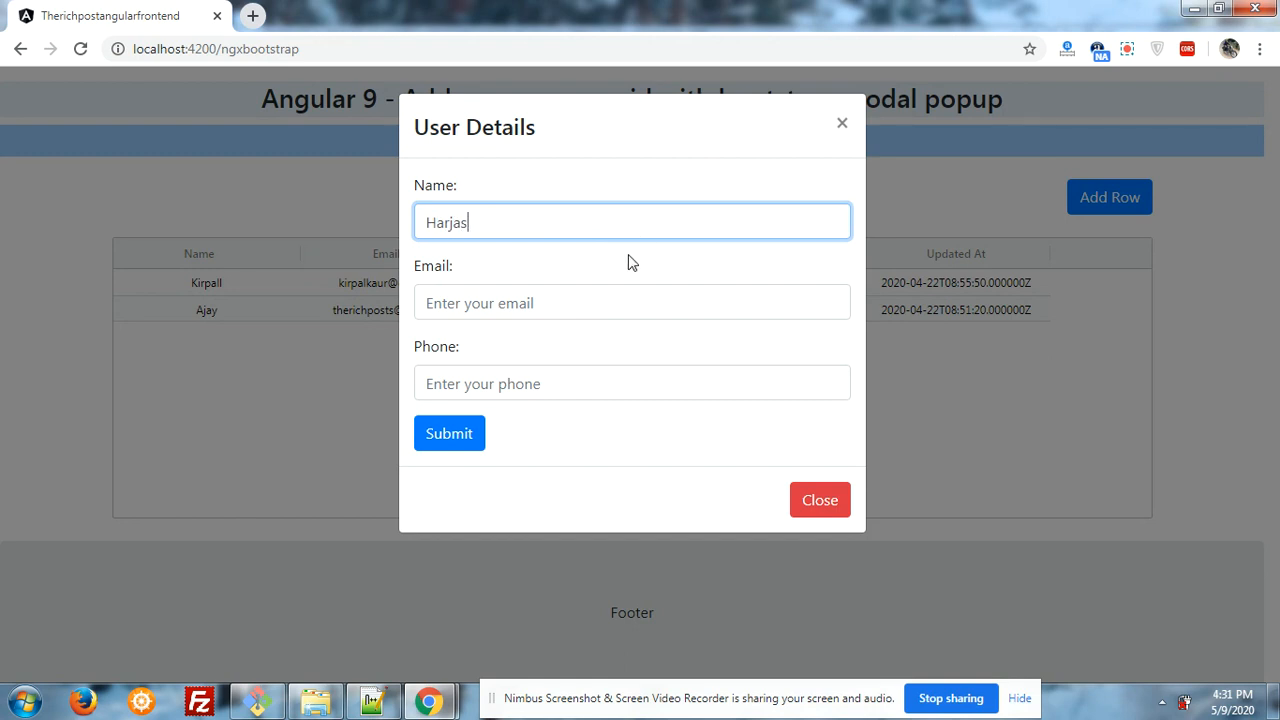
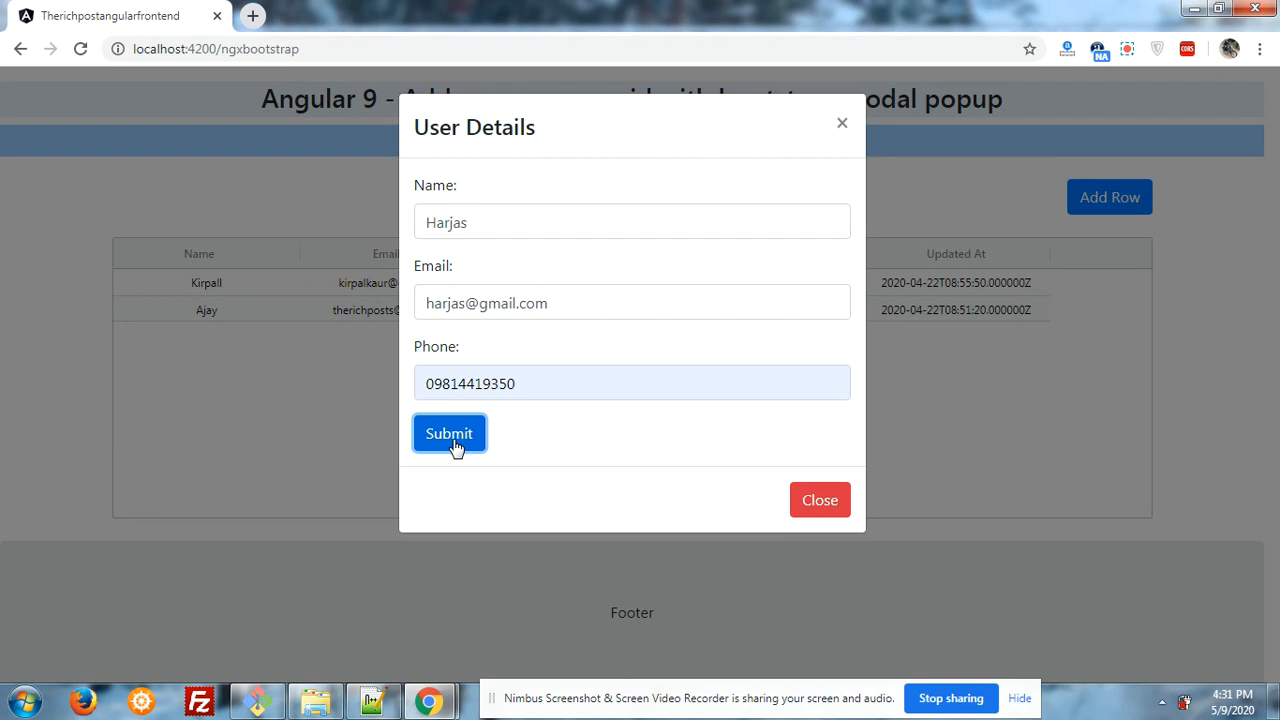
left_click(449, 433)
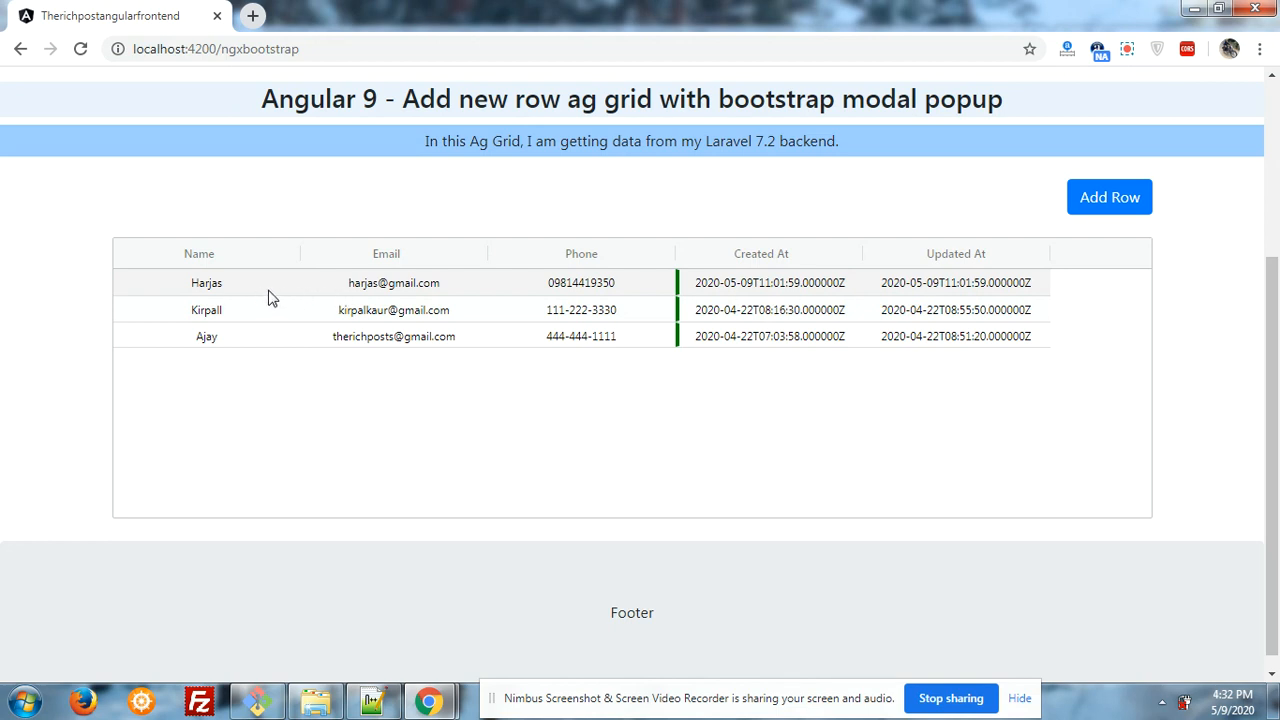
mouse_move(417, 277)
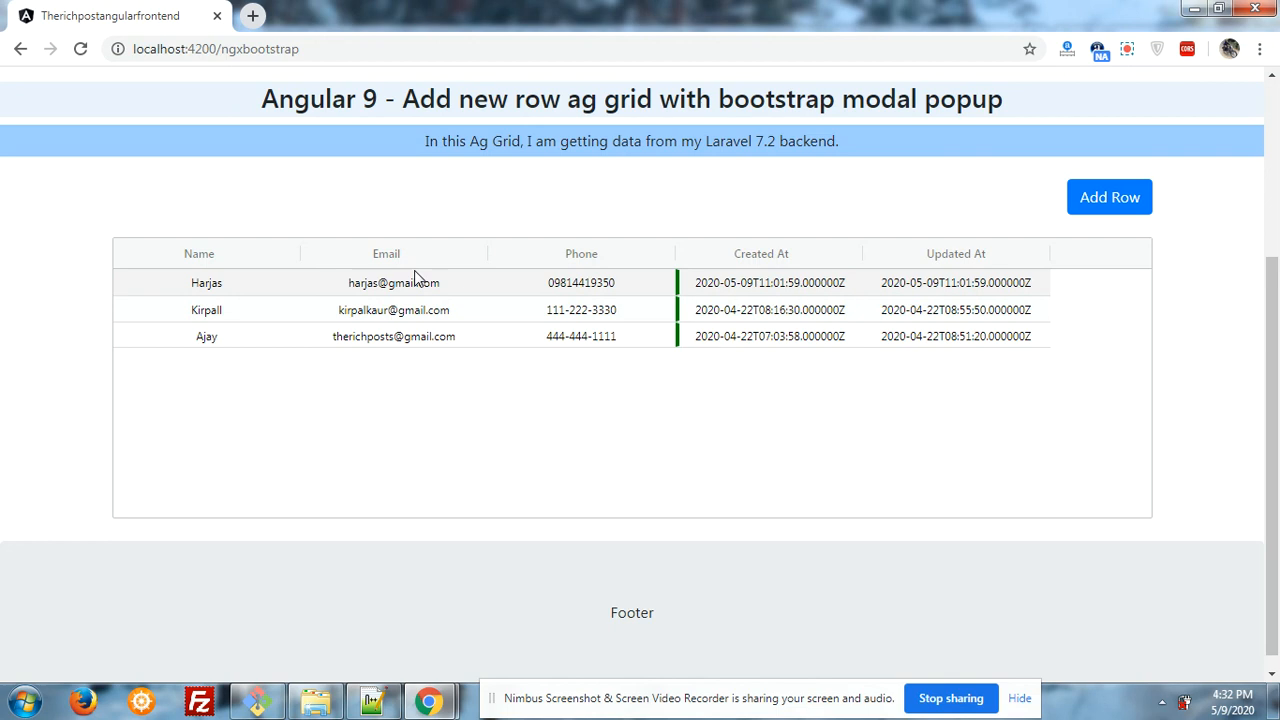
mouse_move(760, 260)
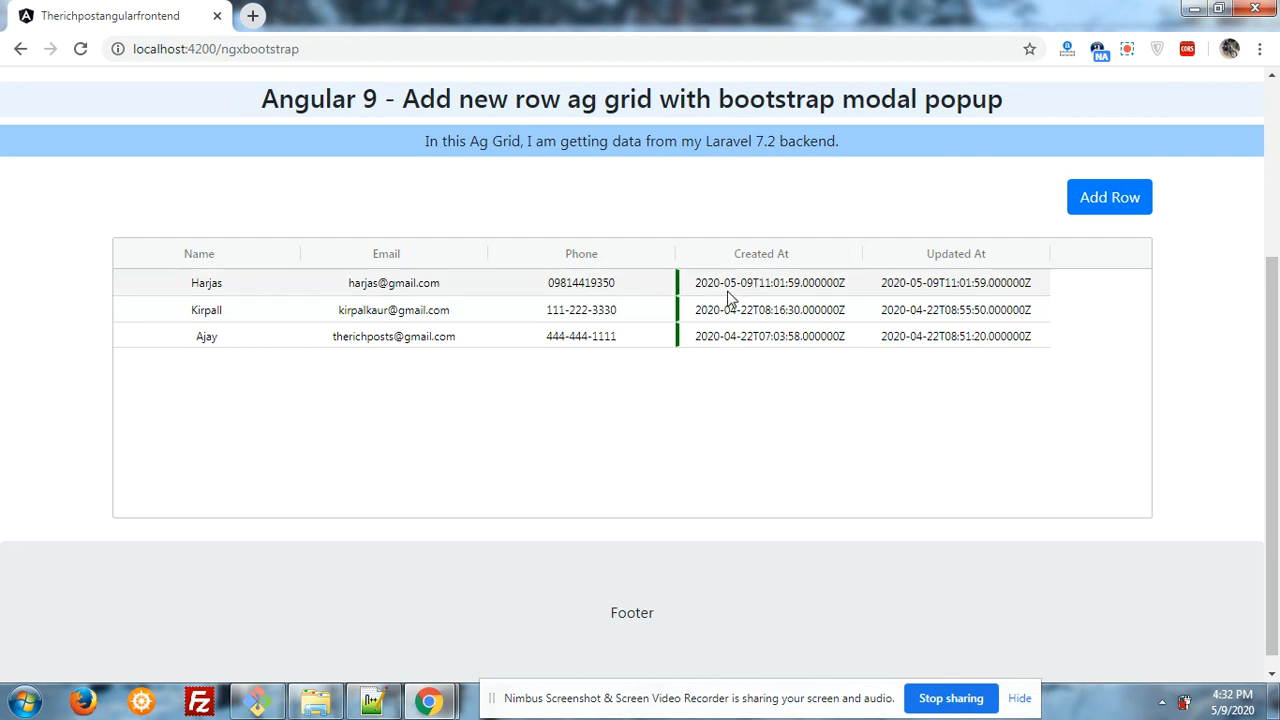
mouse_move(934, 301)
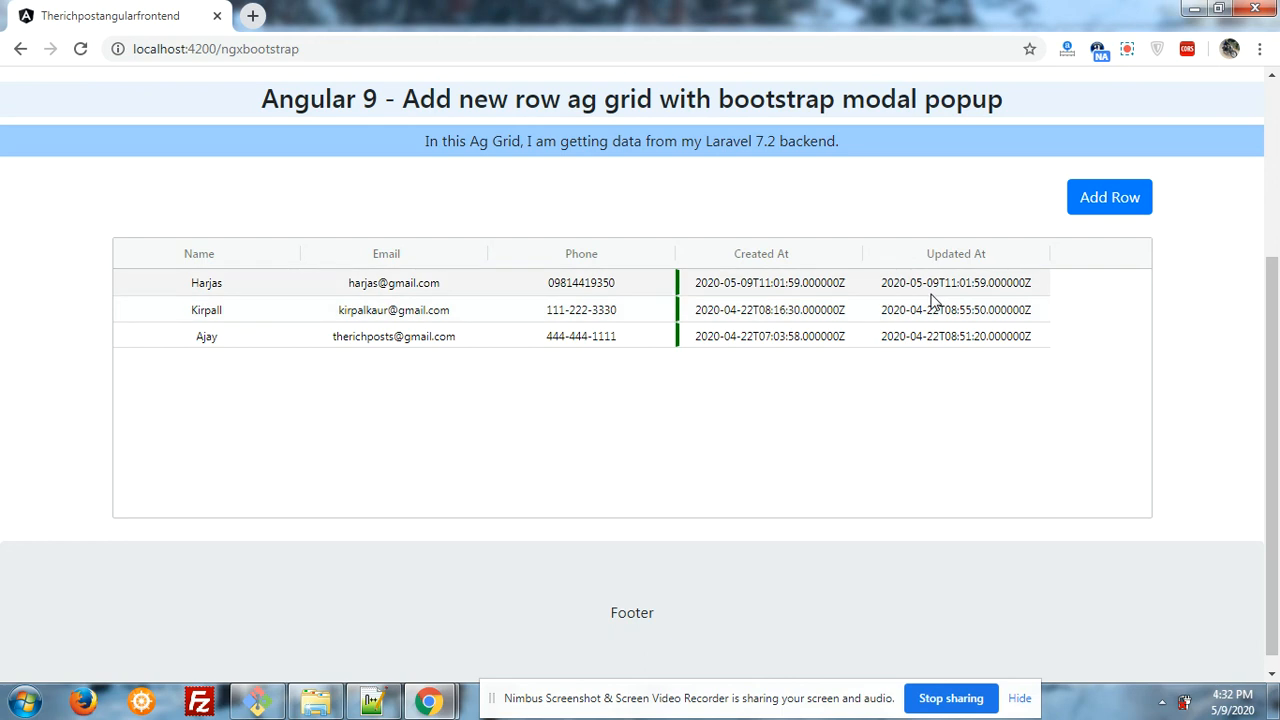
mouse_move(707, 290)
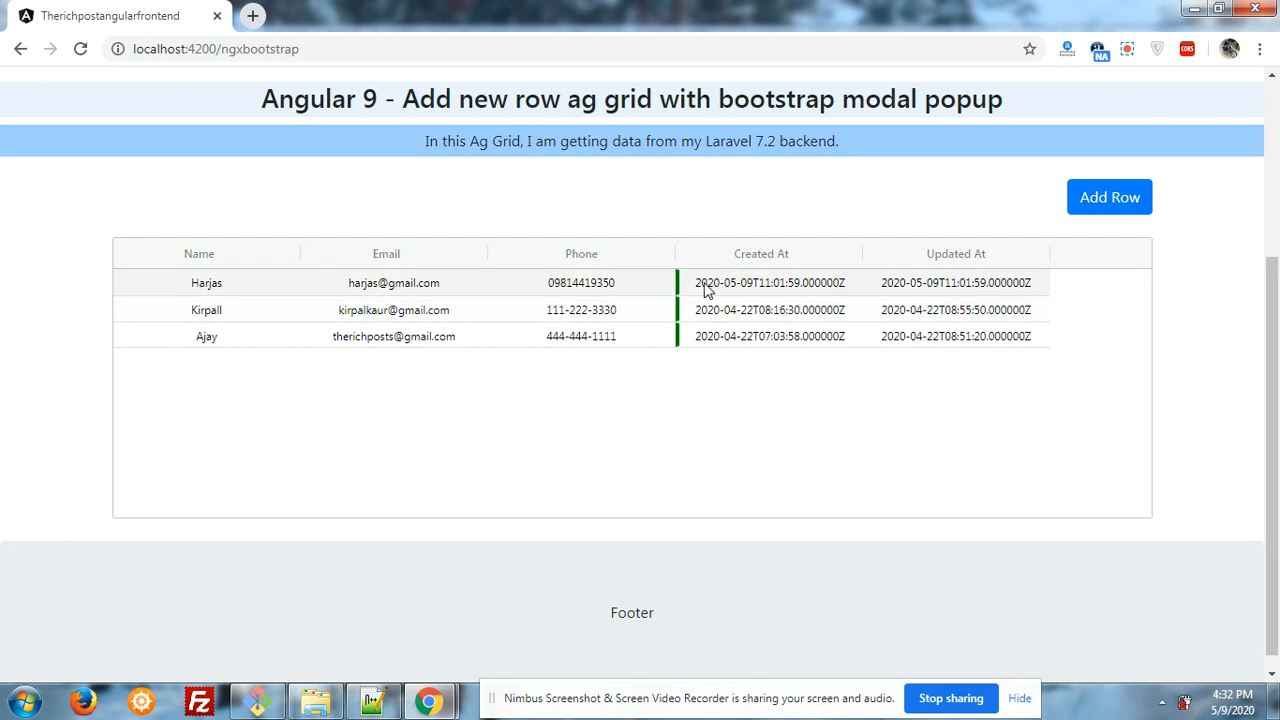
mouse_move(750, 293)
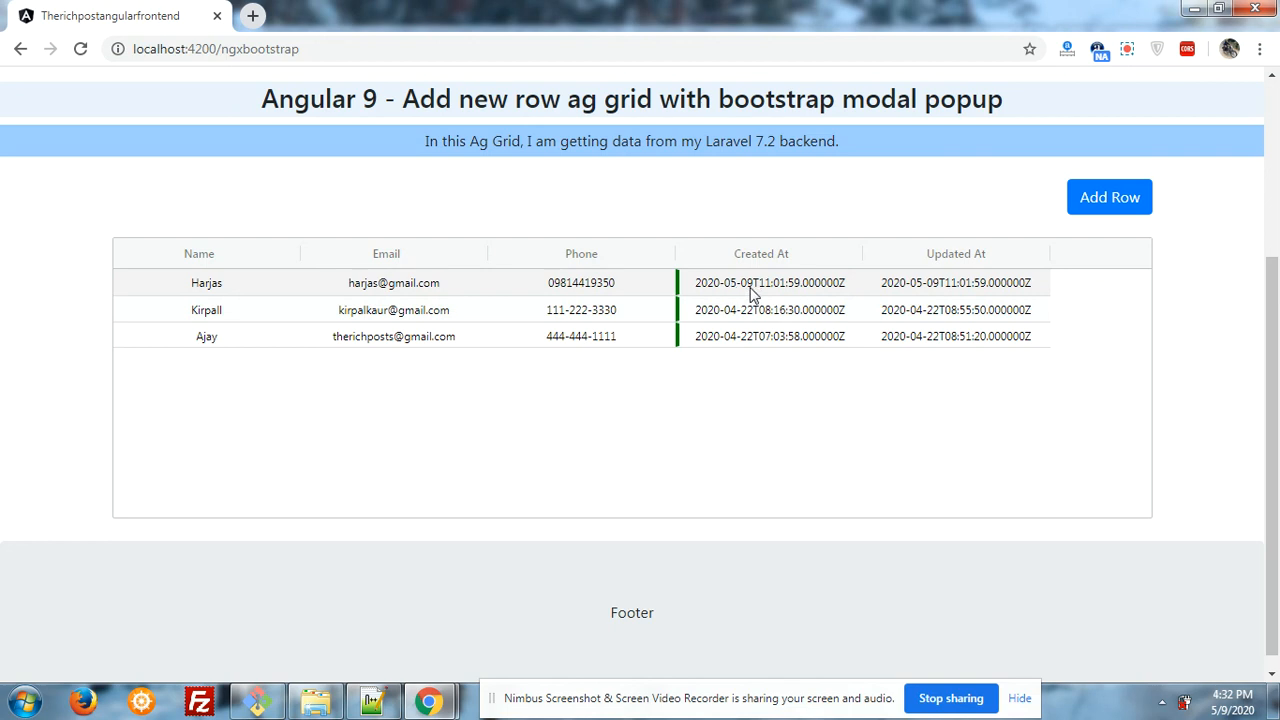
mouse_move(1109, 197)
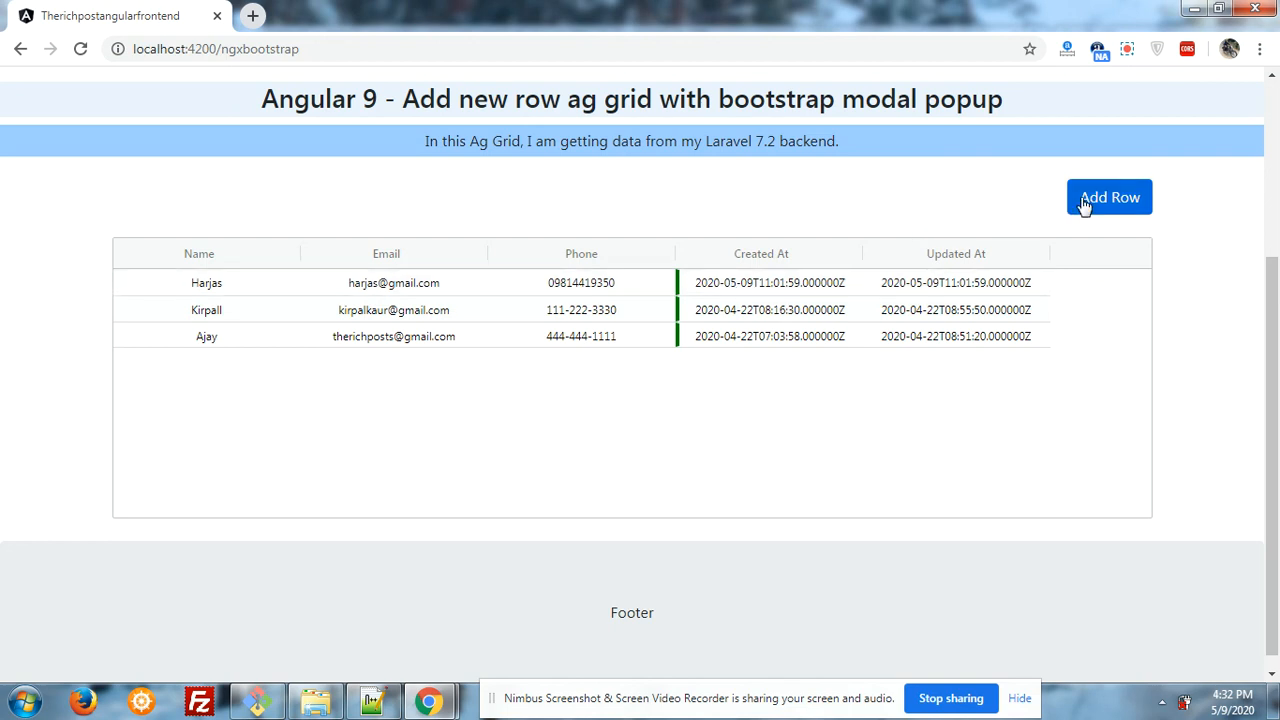
left_click(1109, 197)
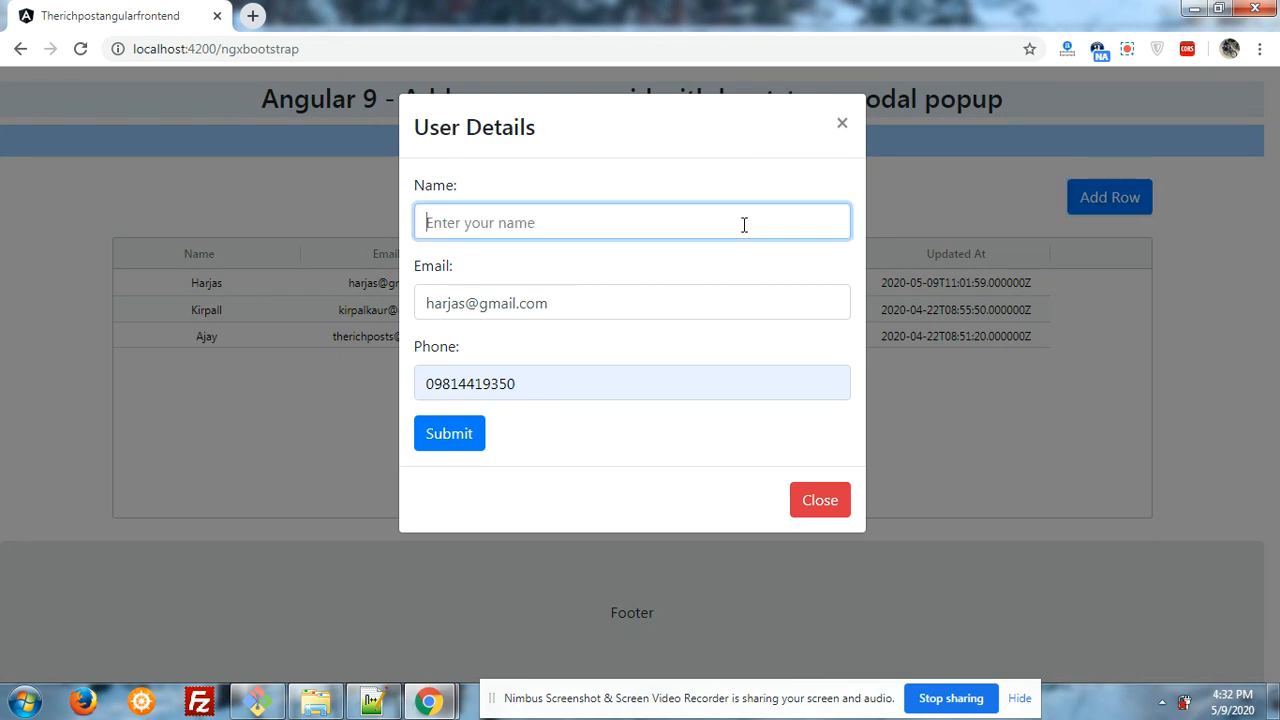
type("Alisha")
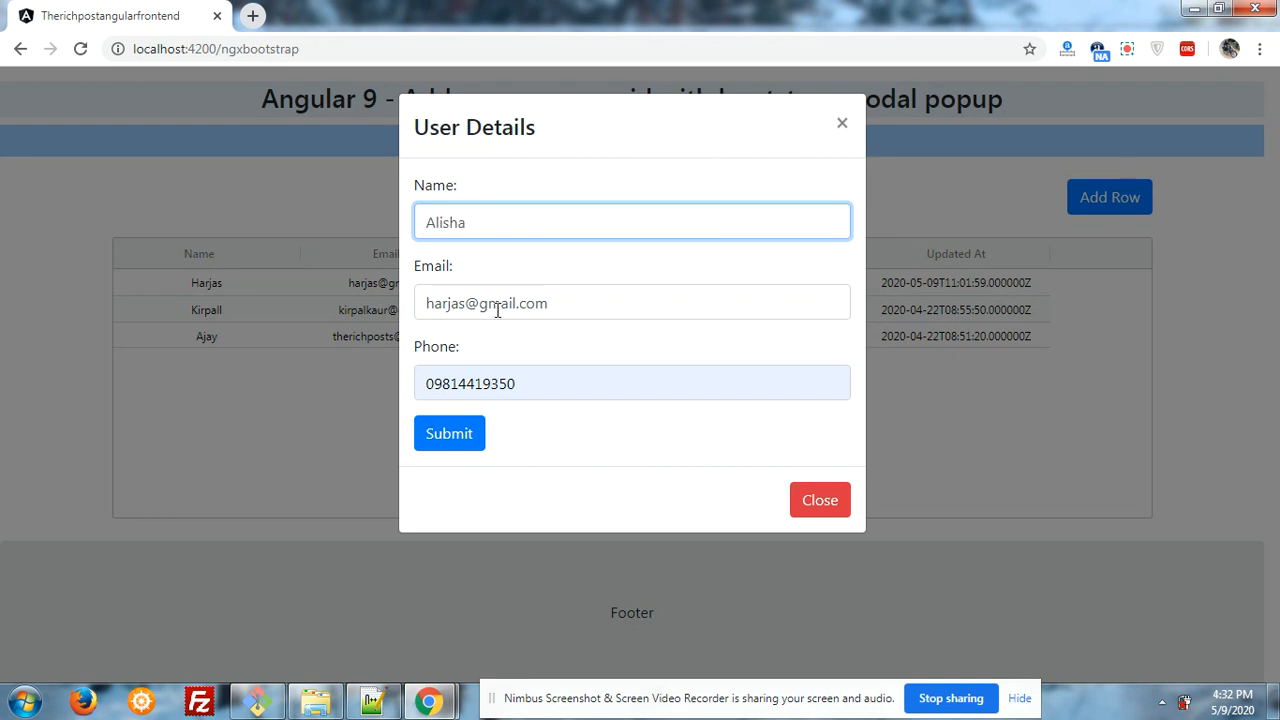
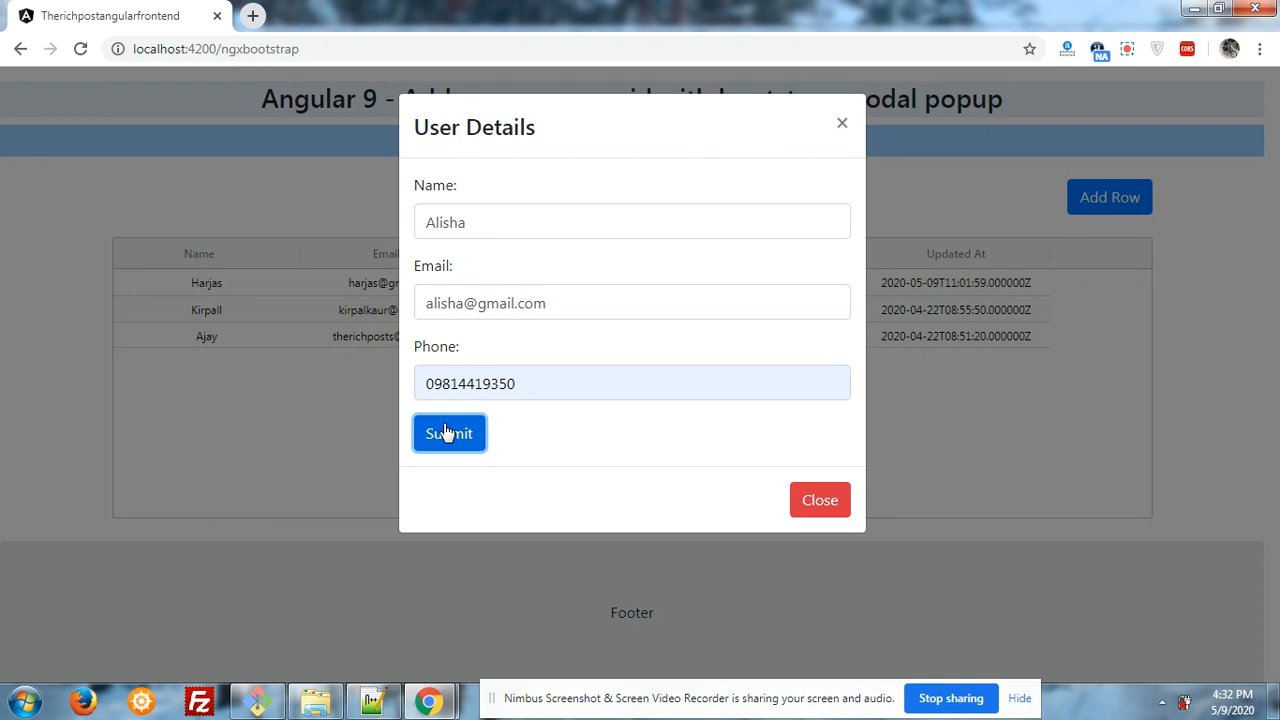
left_click(449, 433)
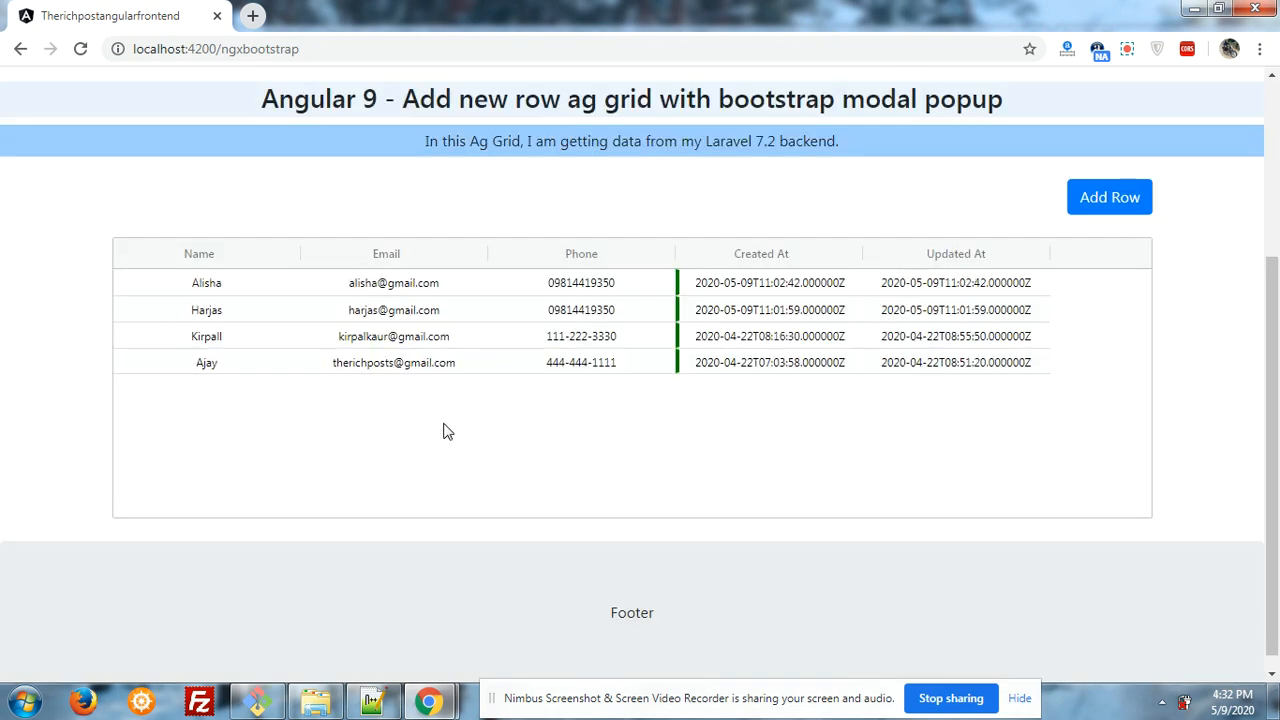
mouse_move(240, 302)
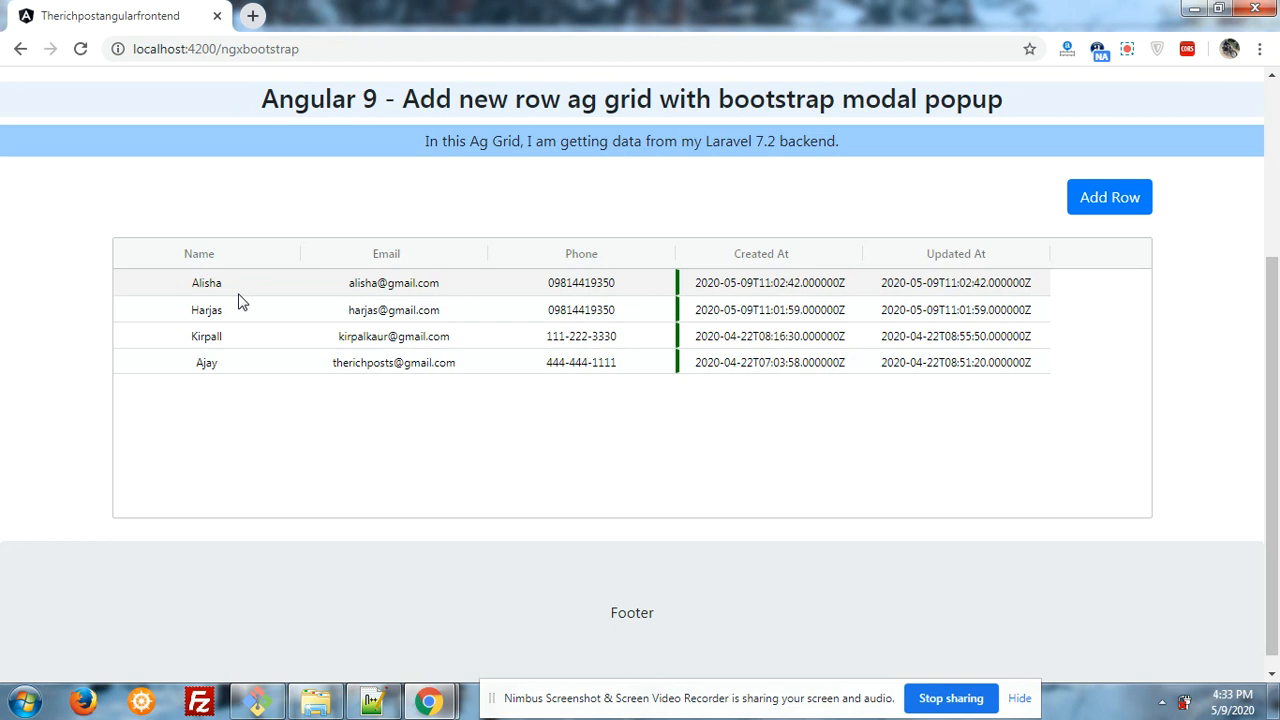
mouse_move(400, 258)
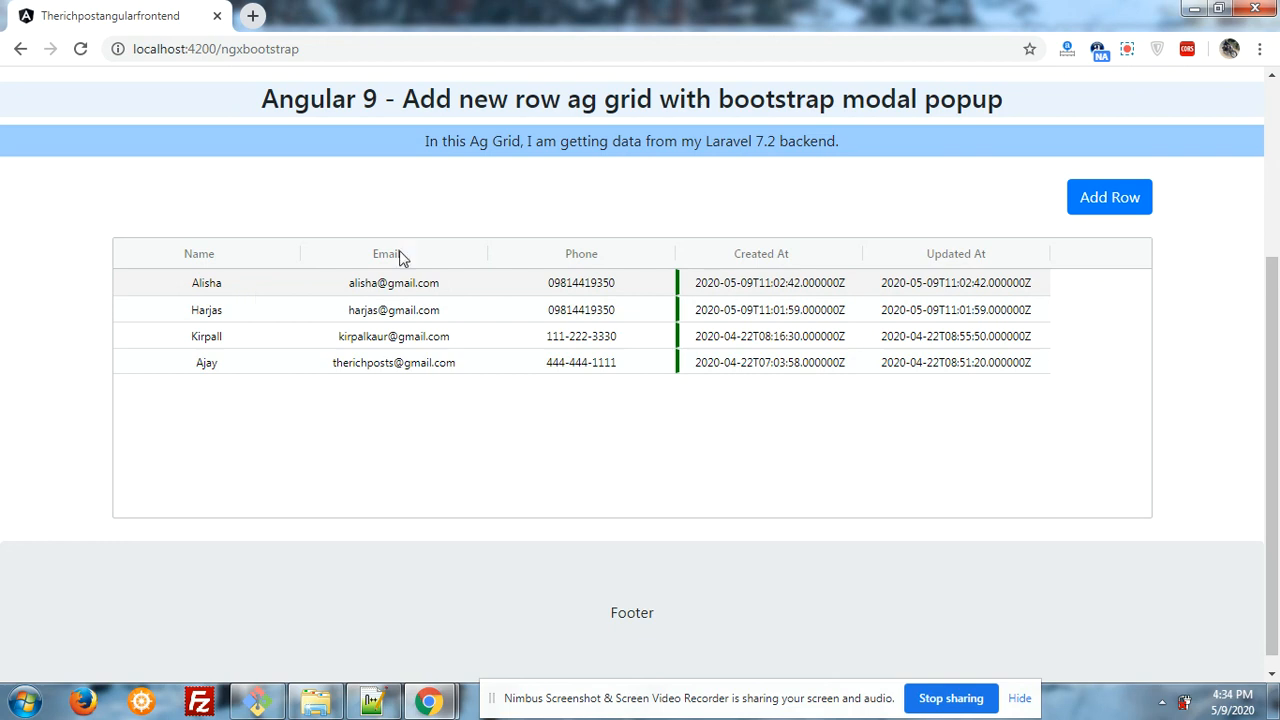